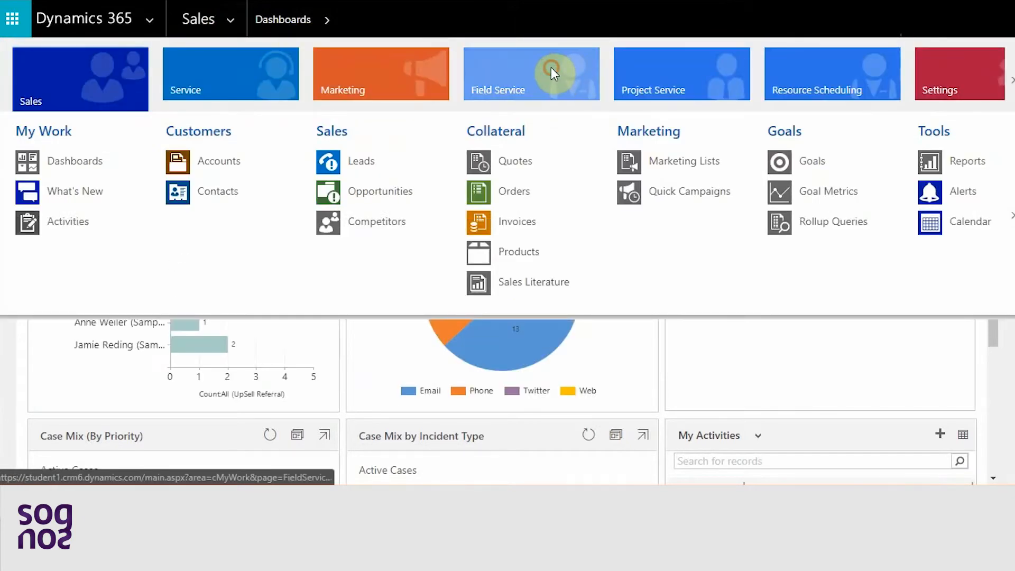
Check the Field Service work orders, then open the 'Need Service for the equipment' case.
left_click(531, 73)
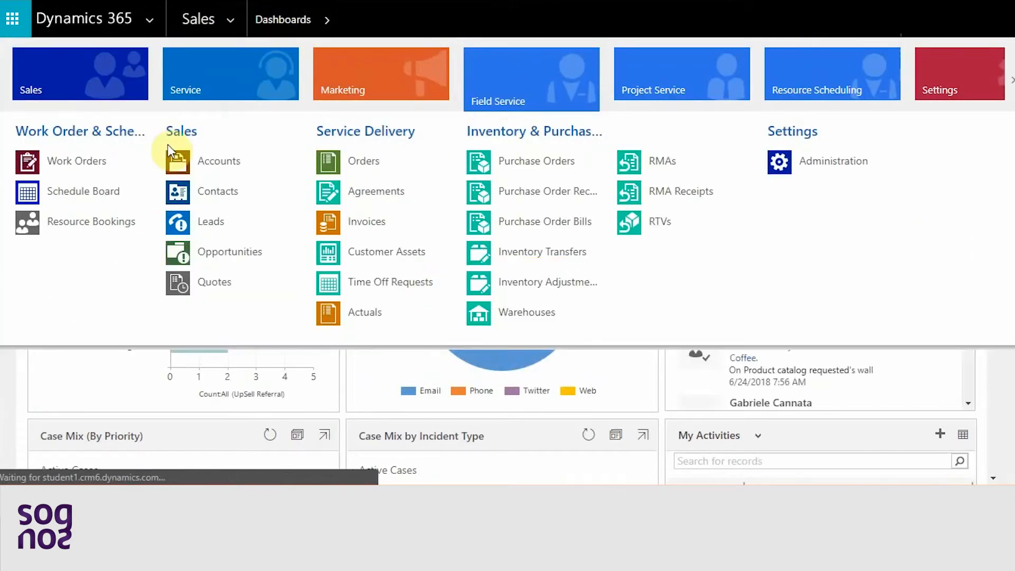
left_click(75, 161)
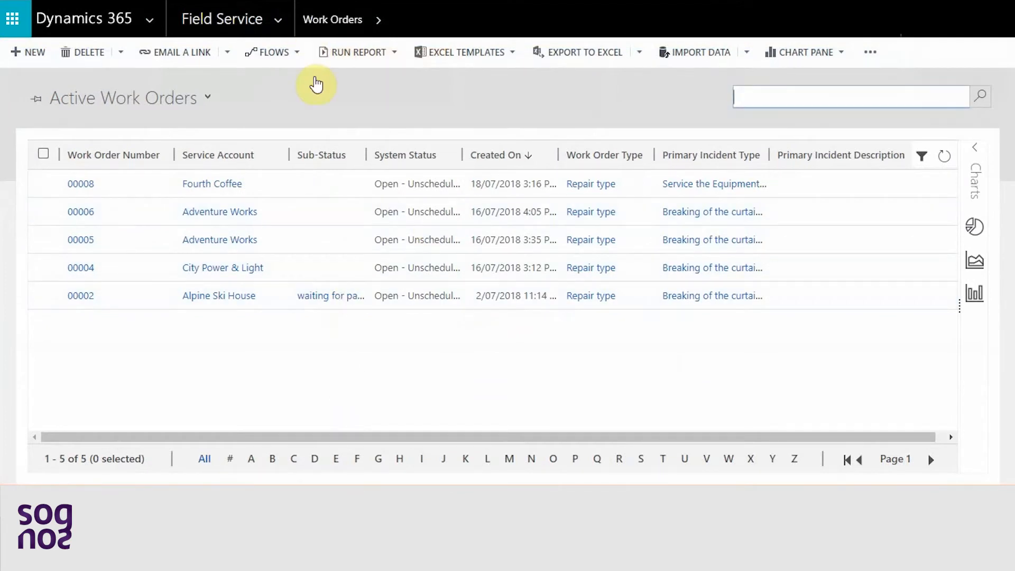
mouse_move(305, 54)
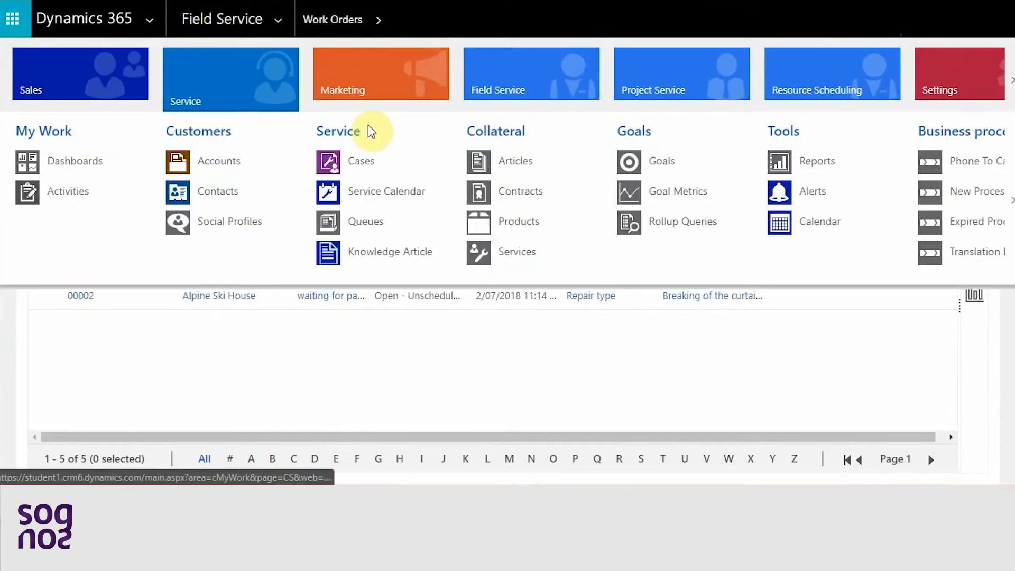
left_click(361, 161)
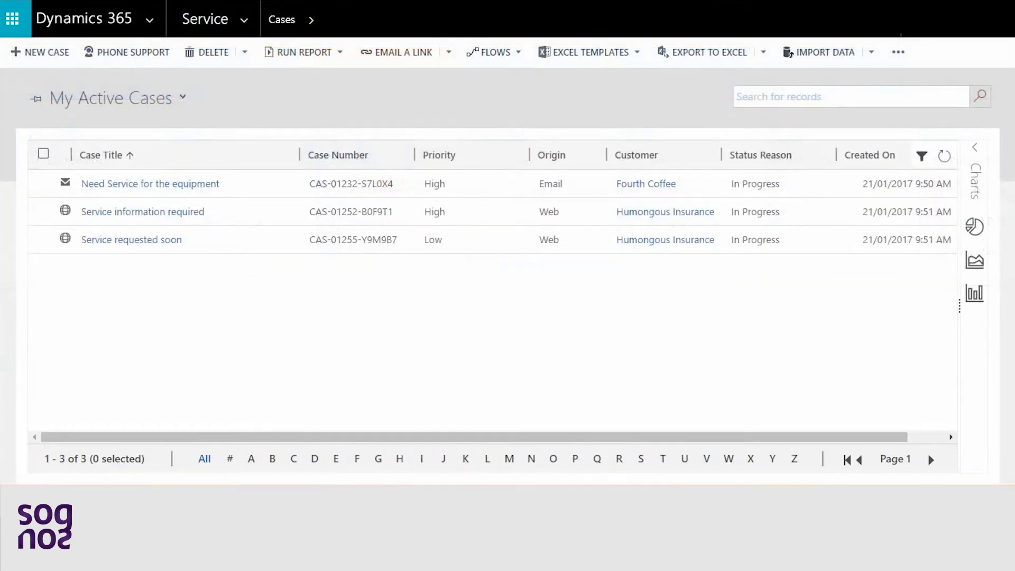
left_click(150, 184)
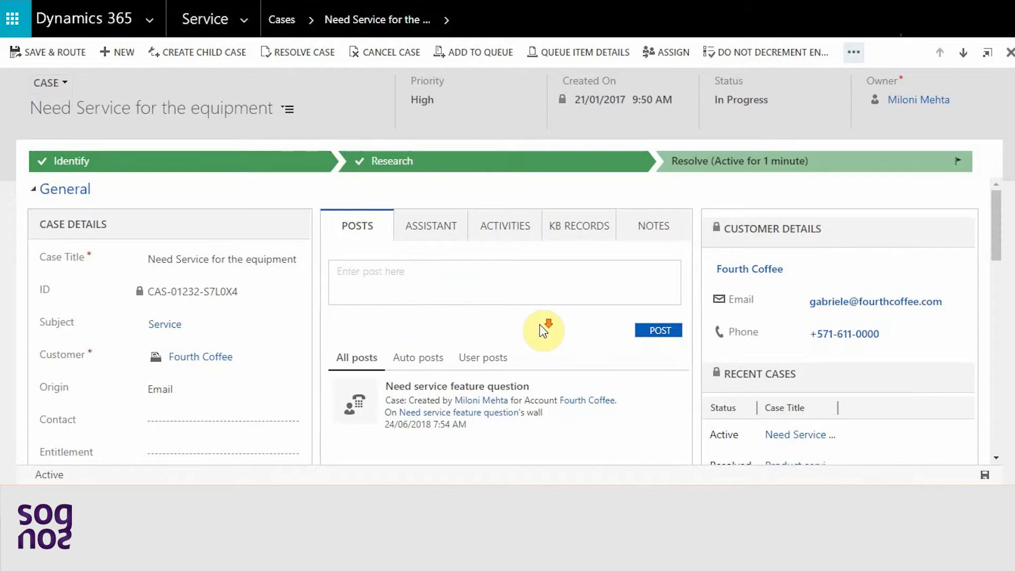
Review the case details and show its additional commands, including Convert to Work Order.
scroll("down", 3)
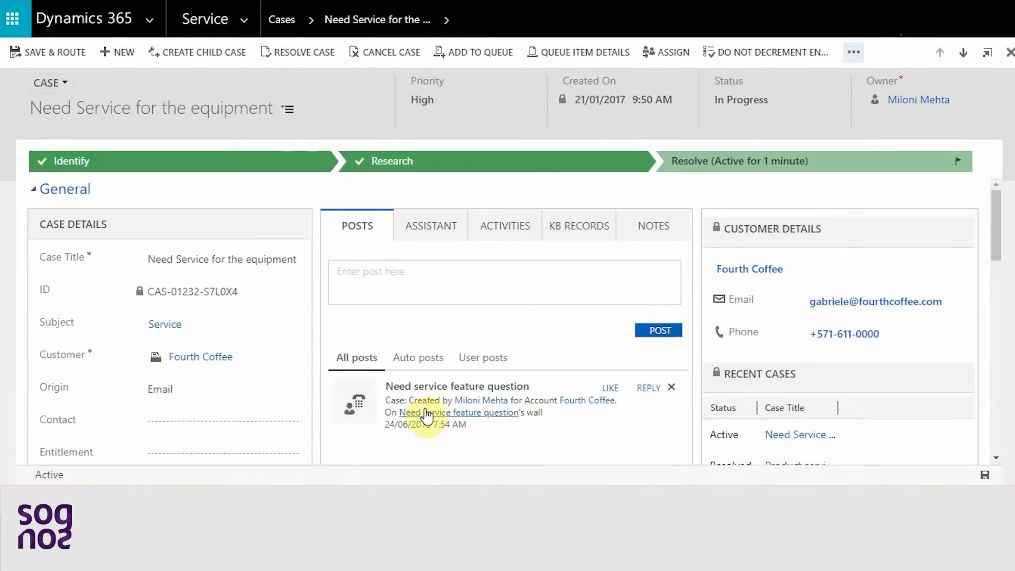
scroll("down", 3)
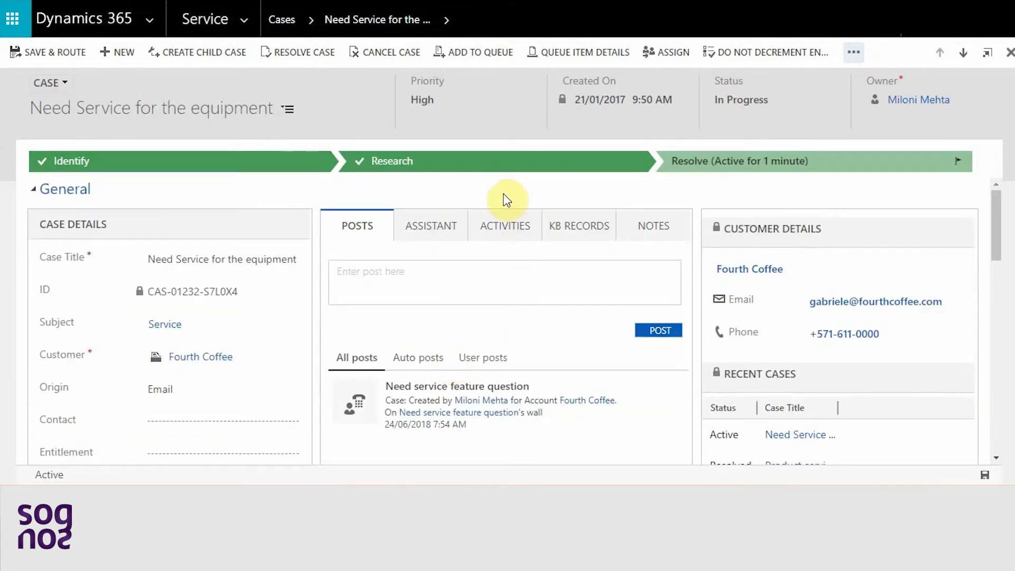
mouse_move(854, 52)
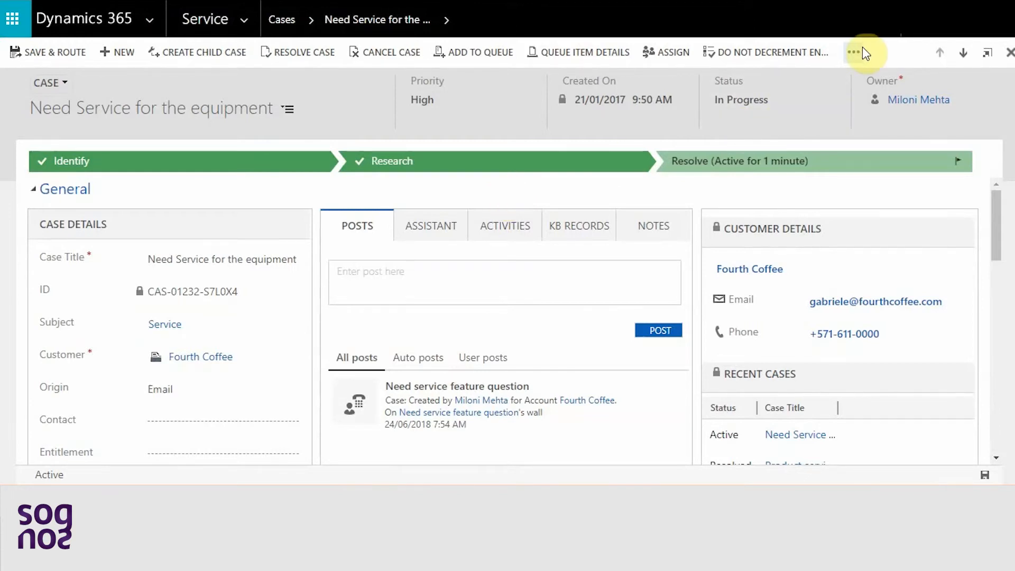
mouse_move(863, 53)
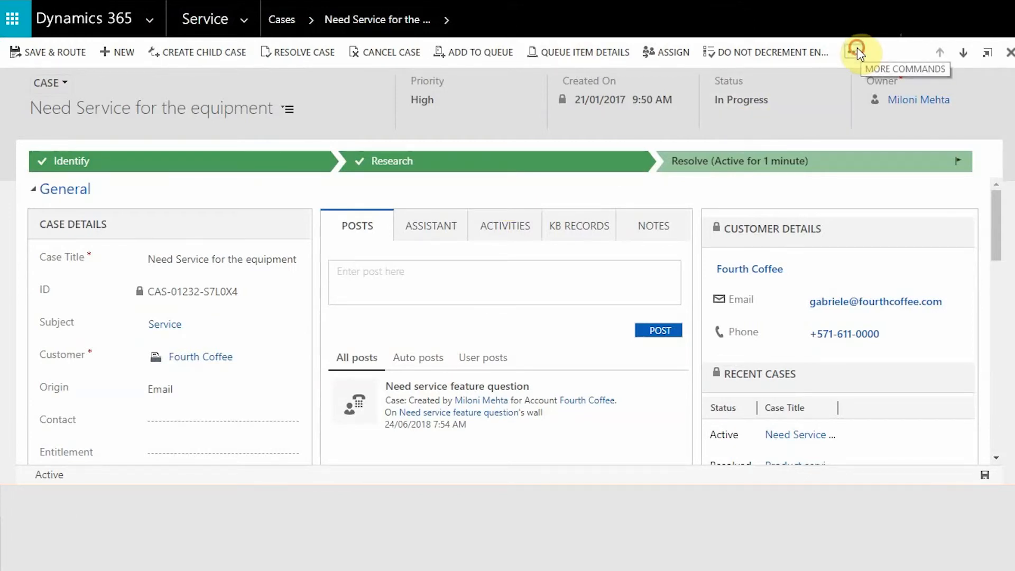
left_click(855, 52)
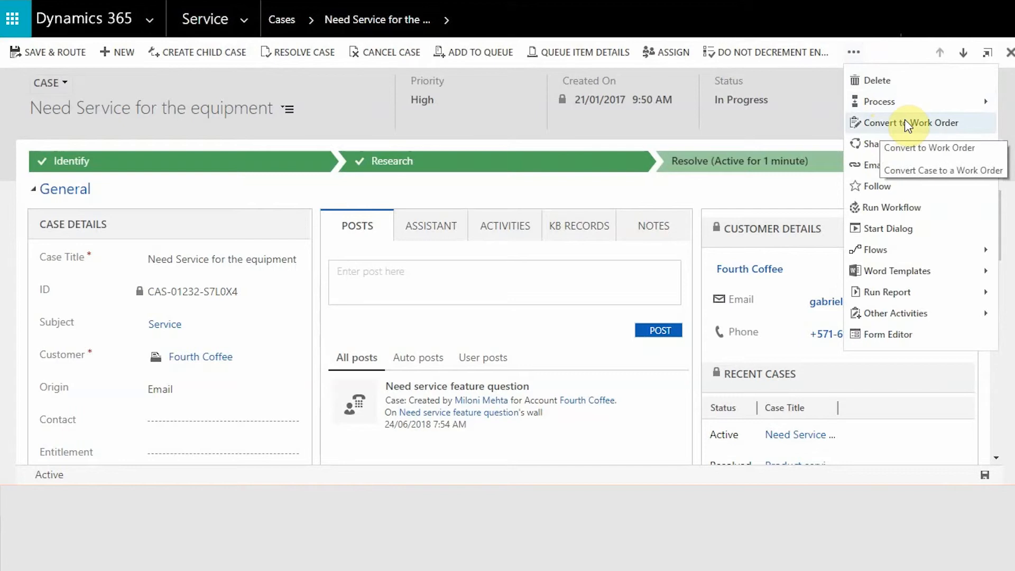
mouse_move(915, 127)
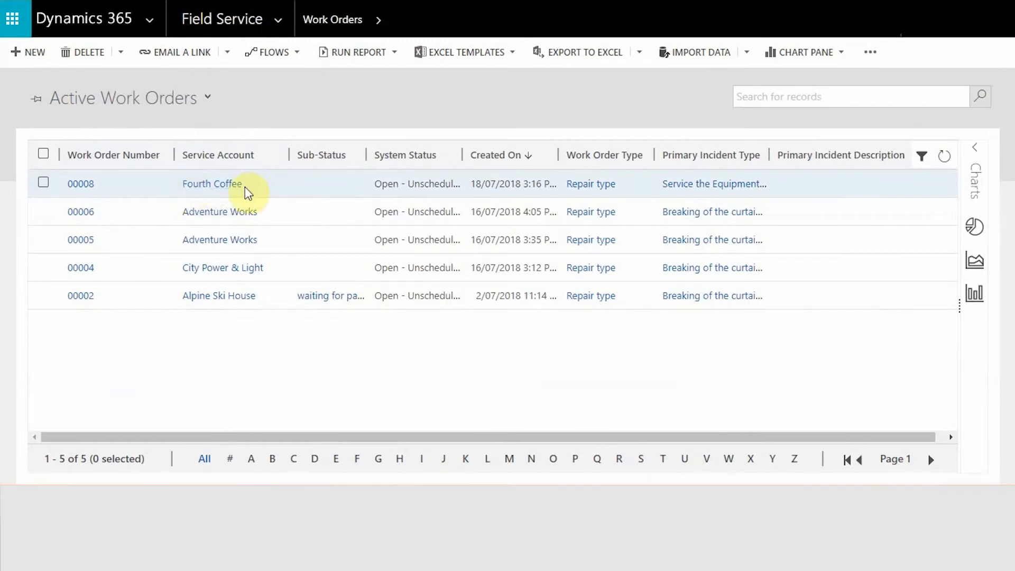
mouse_move(293, 183)
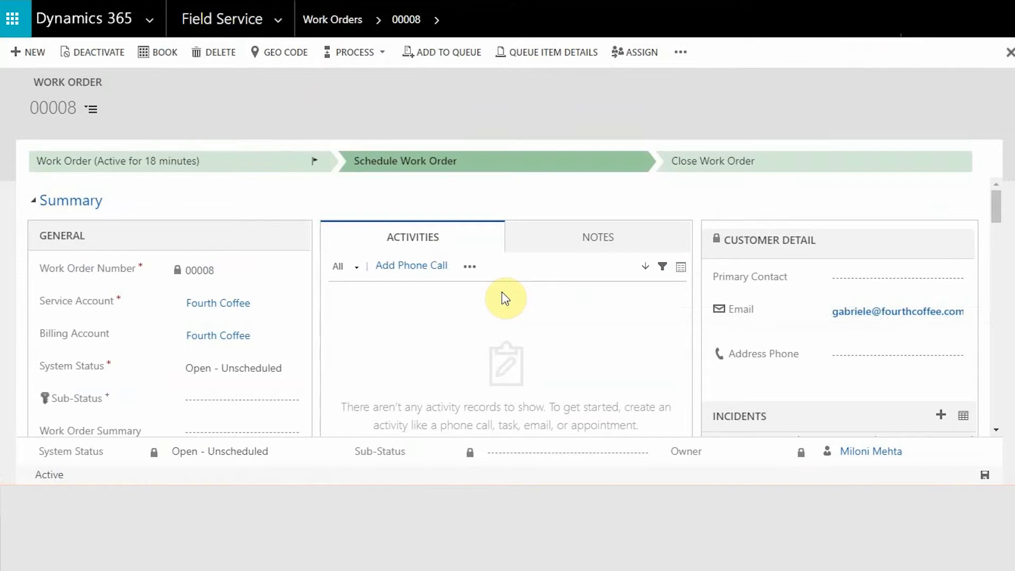
scroll("down", 3)
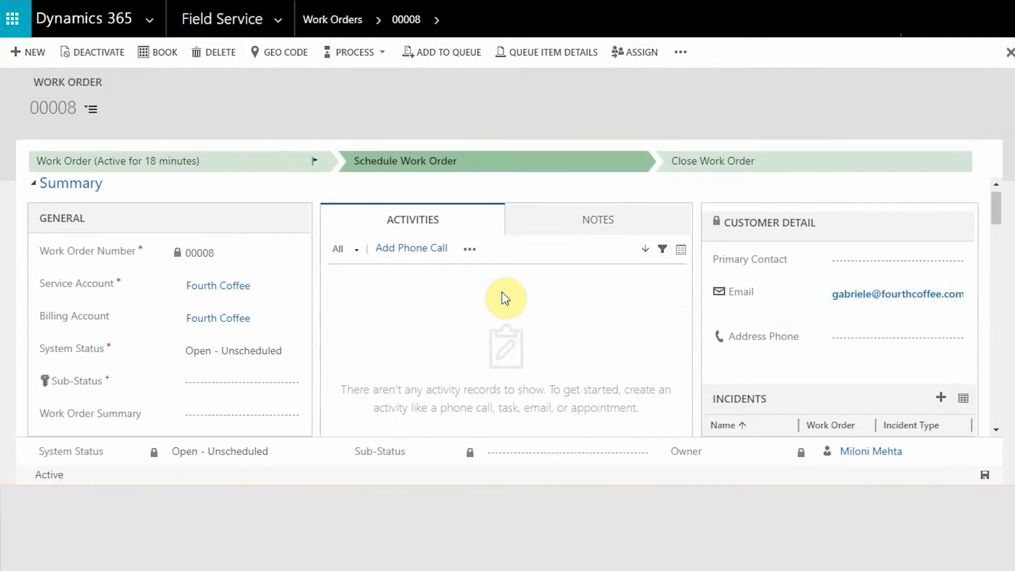
scroll("down", 3)
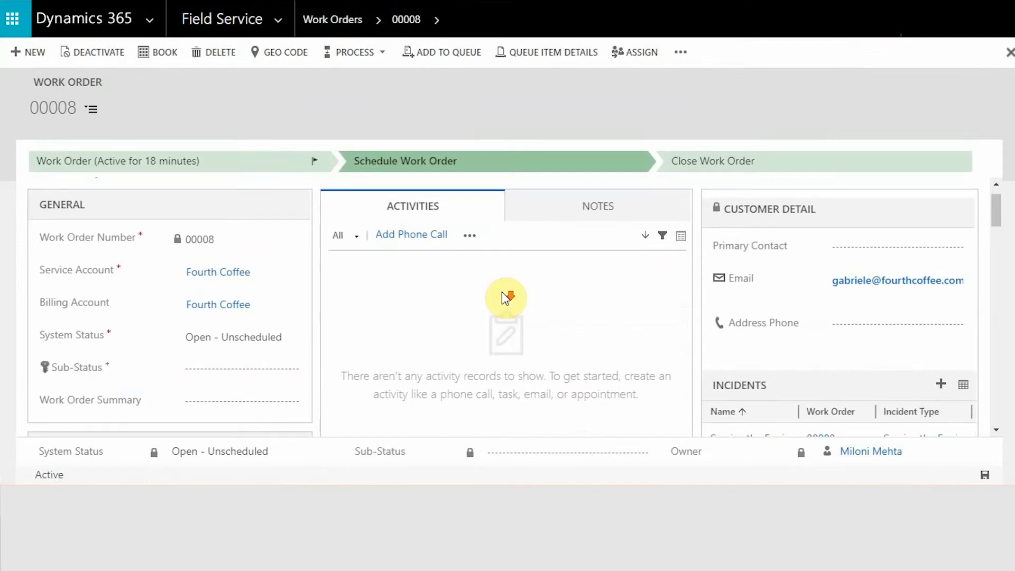
scroll("down", 3)
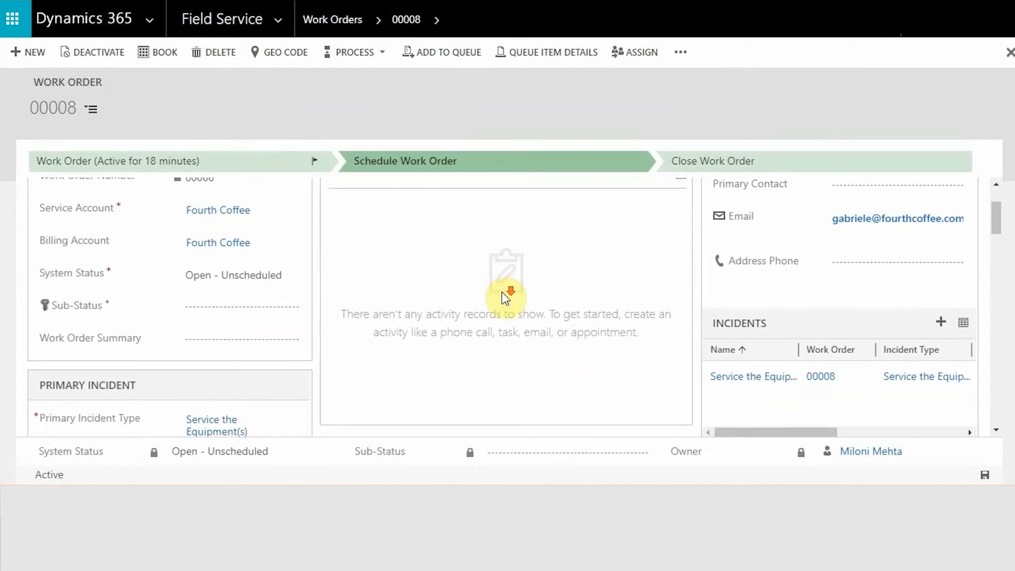
scroll("down", 3)
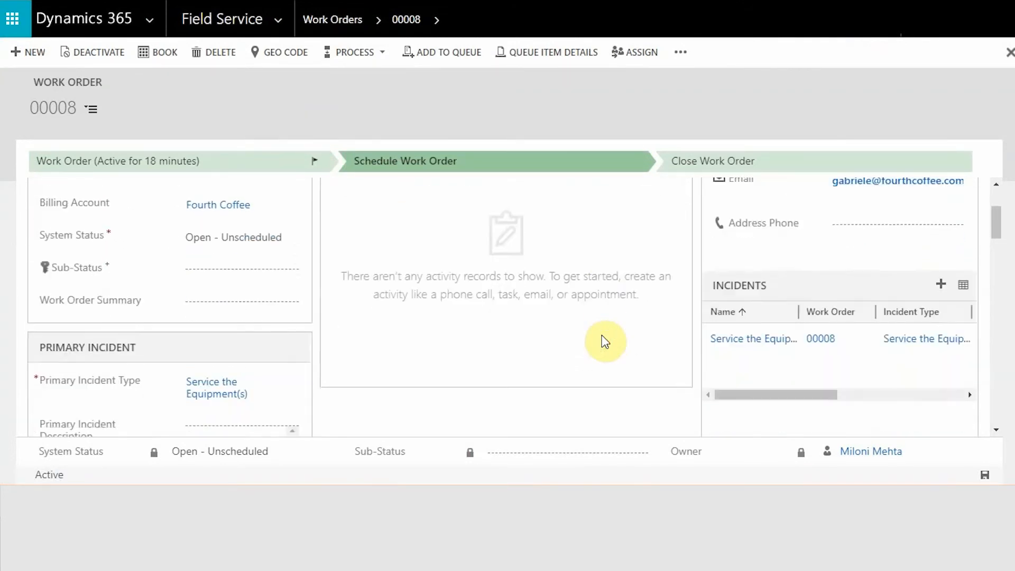
scroll("down", 3)
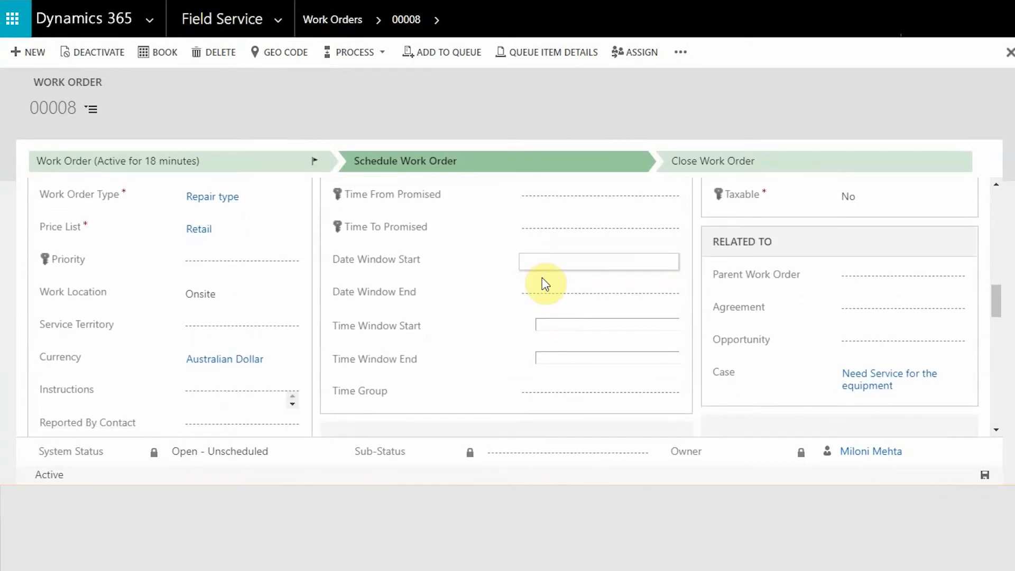
scroll("down", 3)
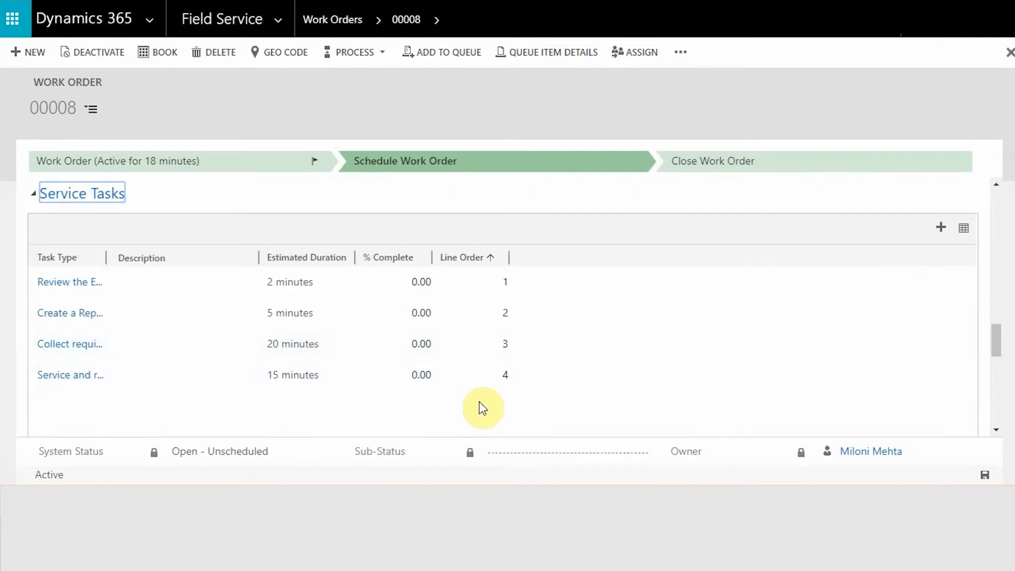
scroll("down", 3)
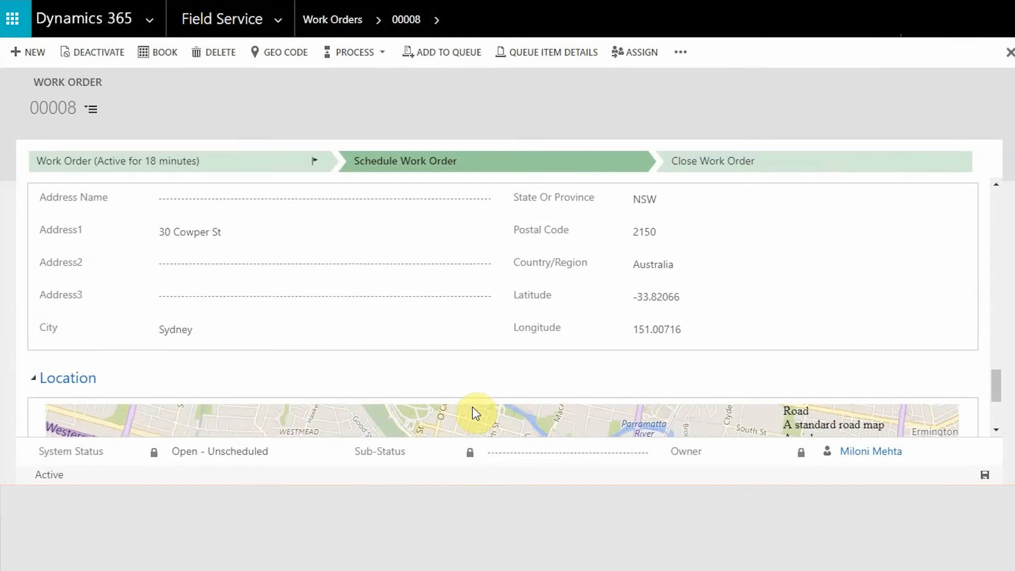